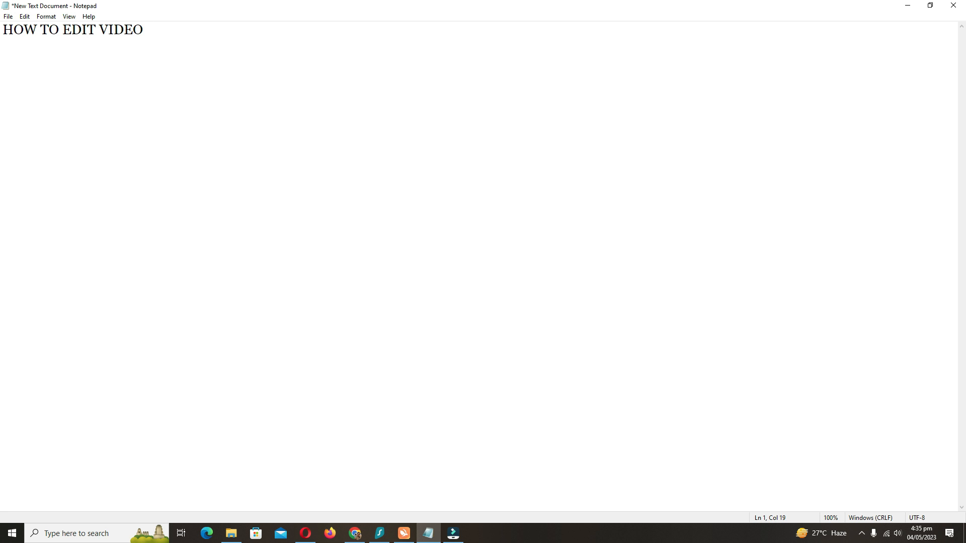
Finish the Notepad heading 'HOW TO EDIT VIDEO ON FILMORA FOR YOUR YOUTUBE CHANNEL' and select the line.
type("ON FILMOR")
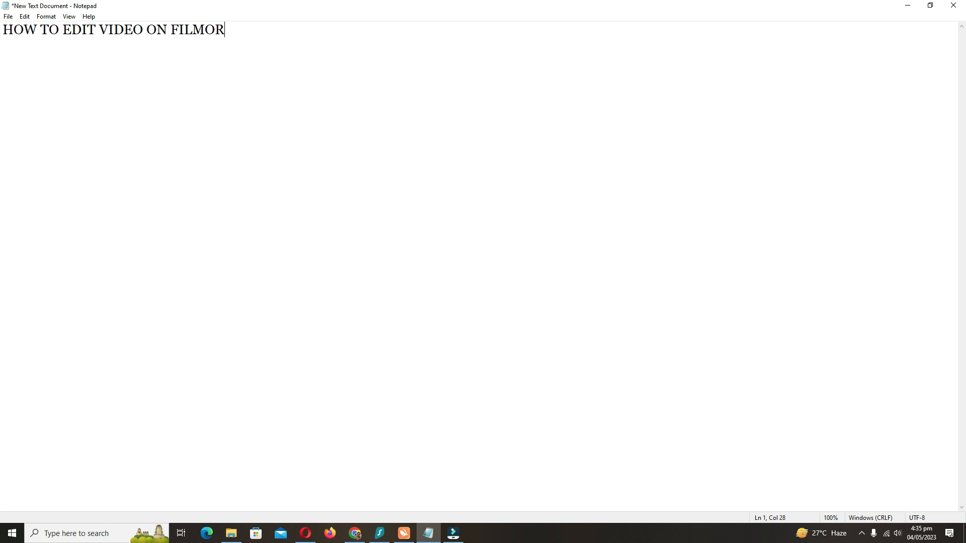
type("A FOR Y")
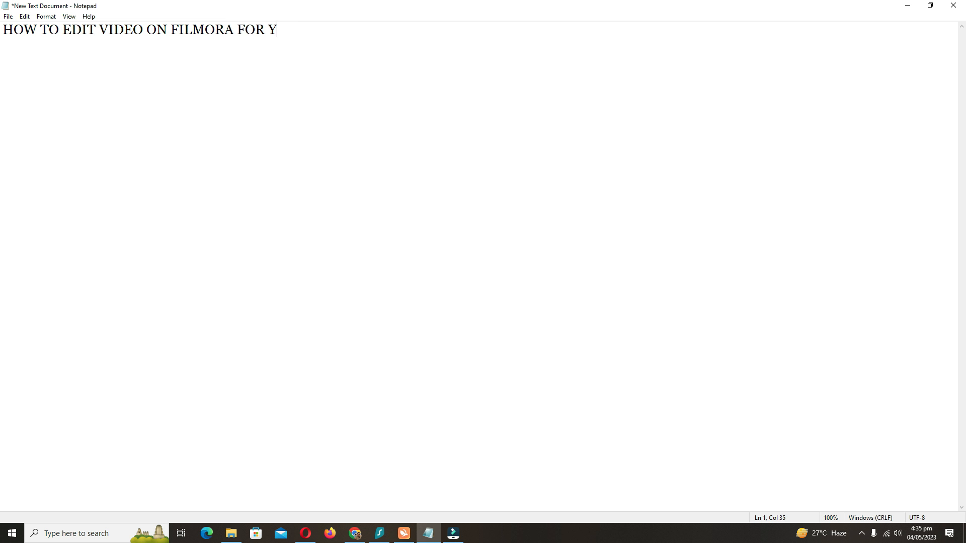
type("OUR YOUTU")
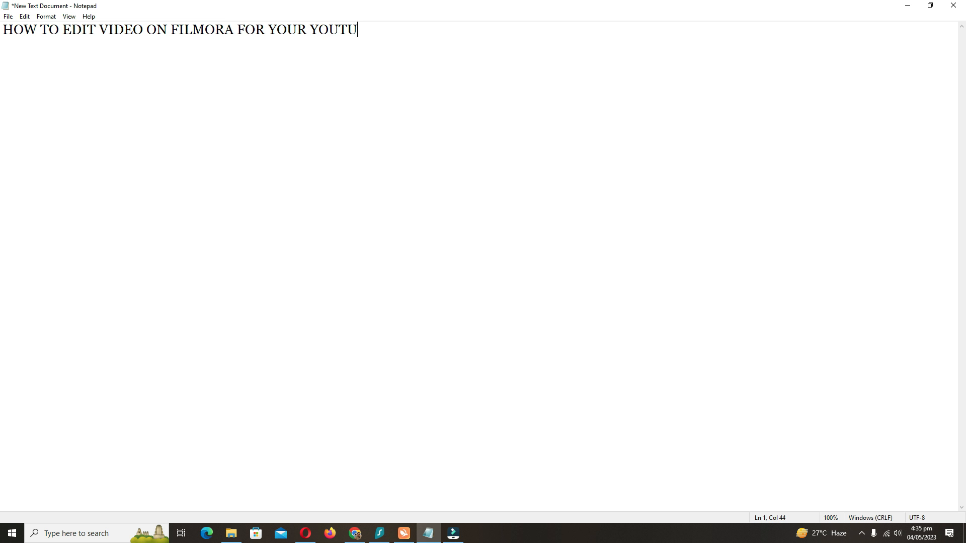
type("BE CHANNEL")
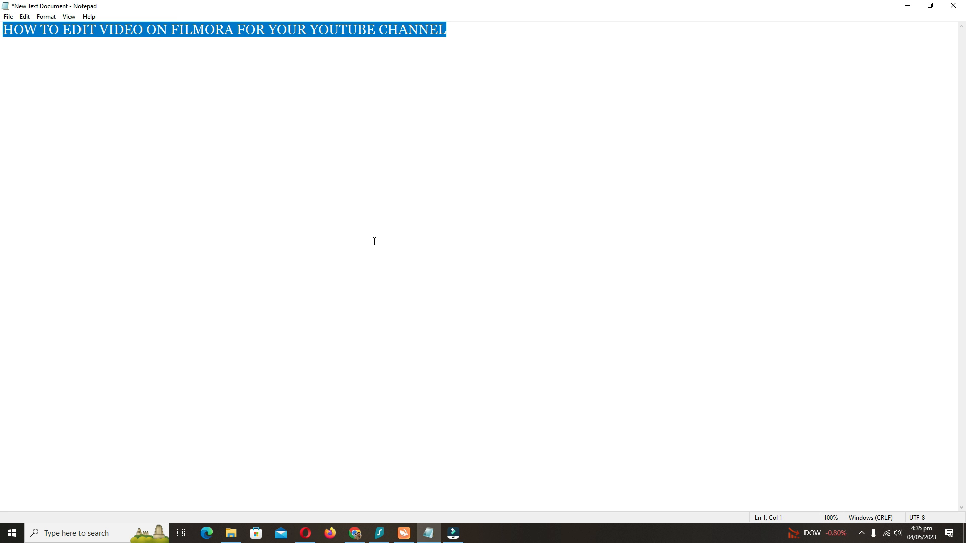
left_click(452, 534)
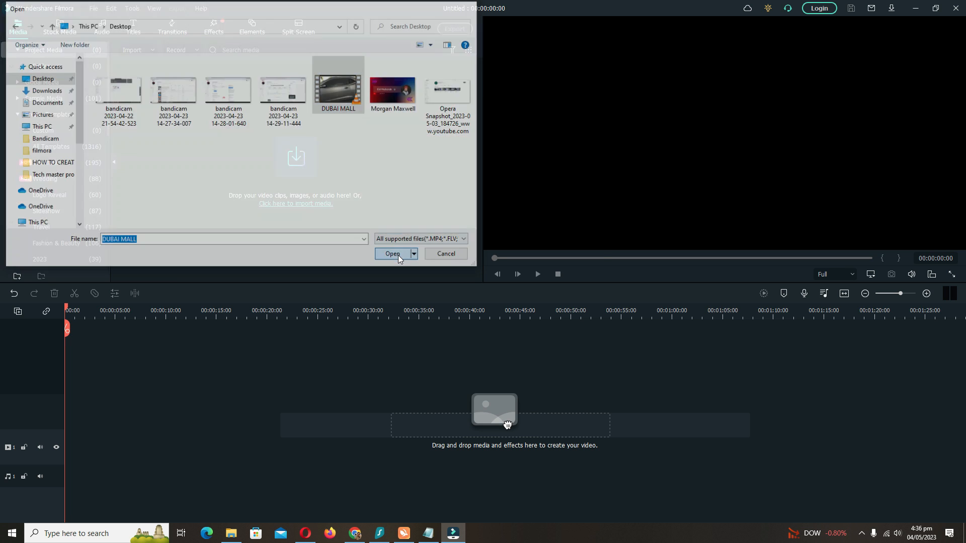
Import DUBAI MALL into the media library and place it on the video track, playhead near 4 seconds.
left_click(392, 254)
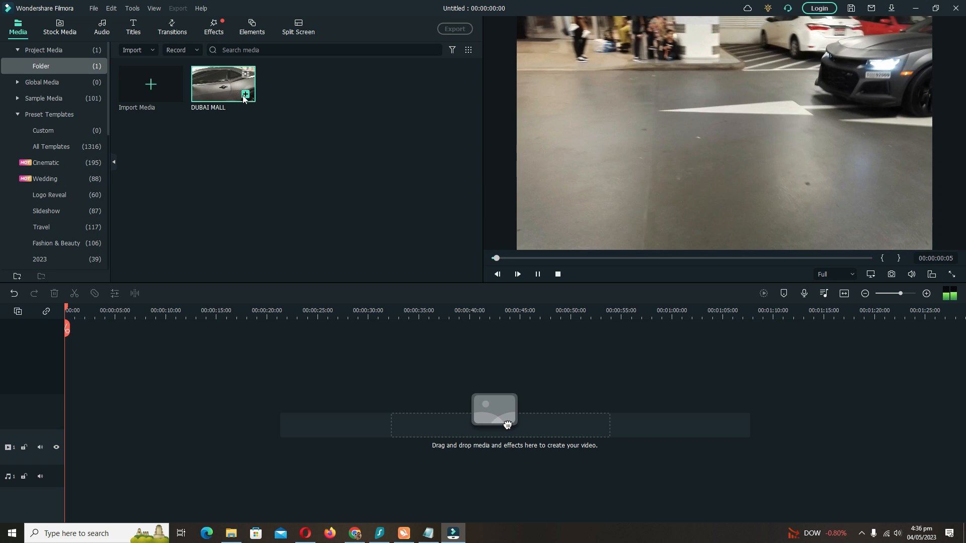
left_click_drag(223, 85, 194, 440)
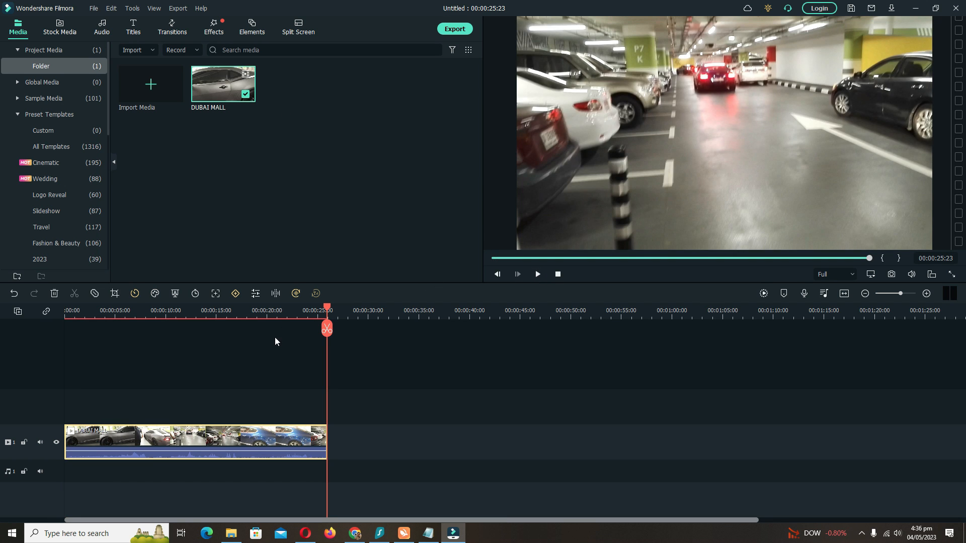
left_click(537, 273)
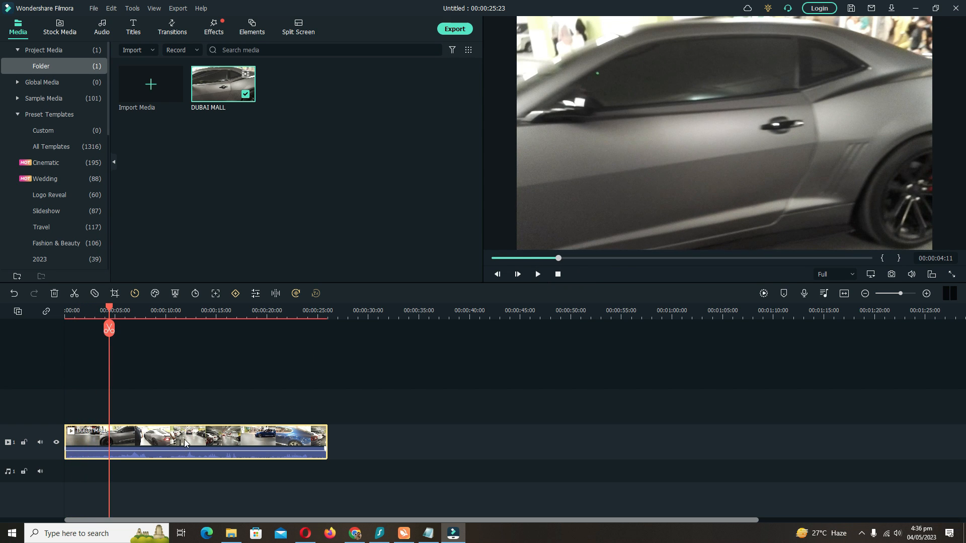
double_click(185, 442)
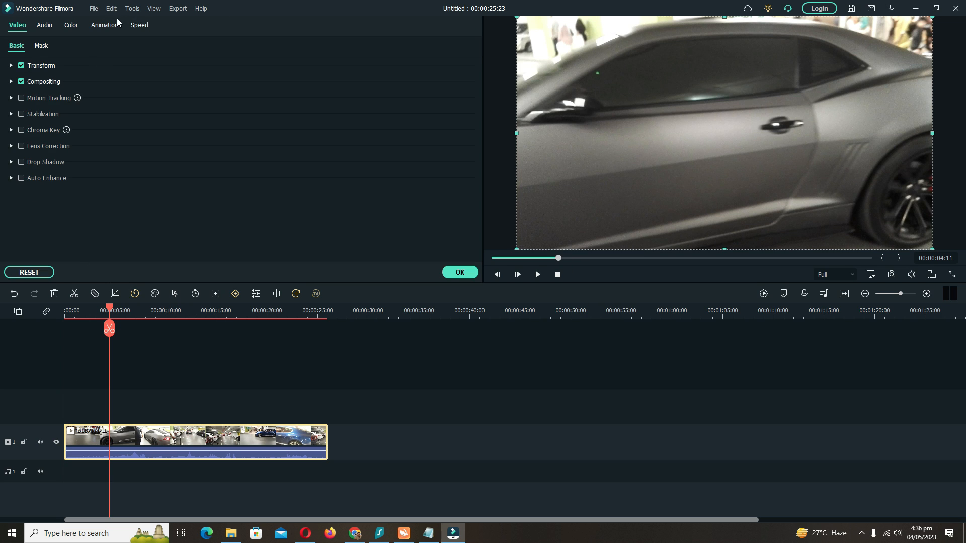
left_click(44, 26)
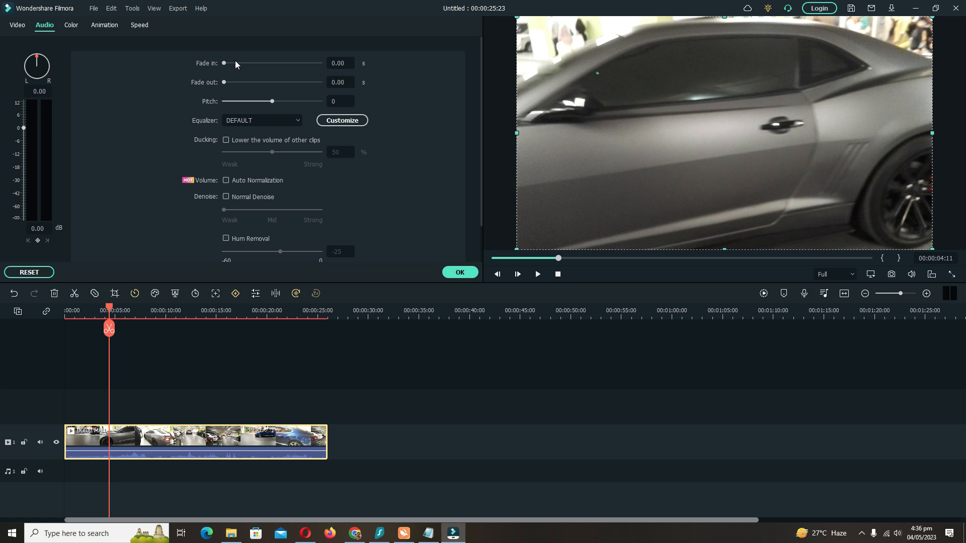
left_click_drag(223, 62, 319, 63)
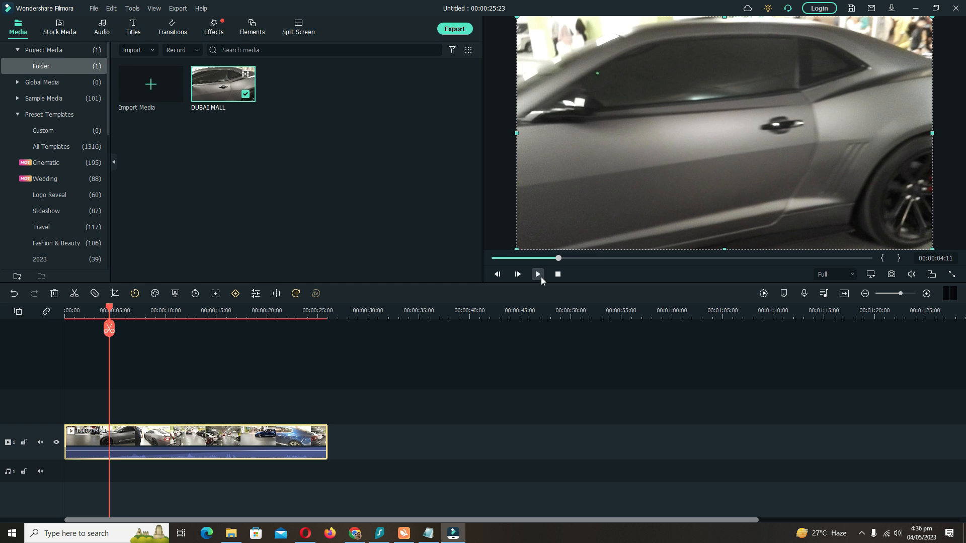
Add a Liquid Titles Pack title on its own track above the DUBAI MALL clip.
left_click(537, 274)
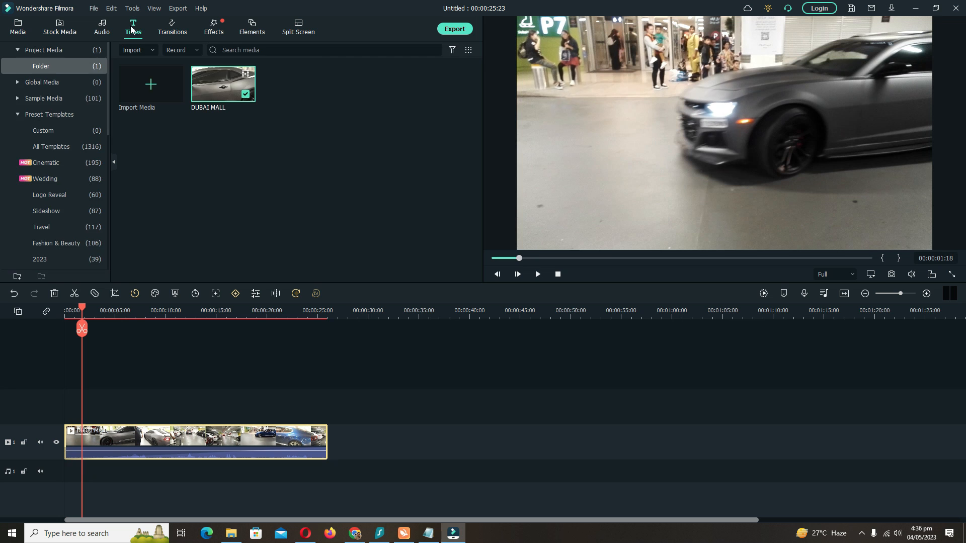
left_click(133, 28)
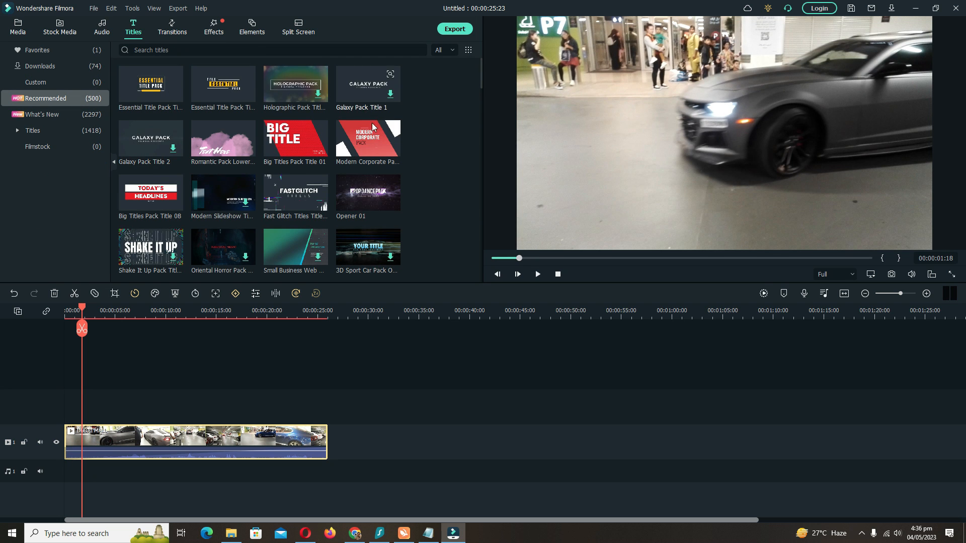
scroll("down", 3)
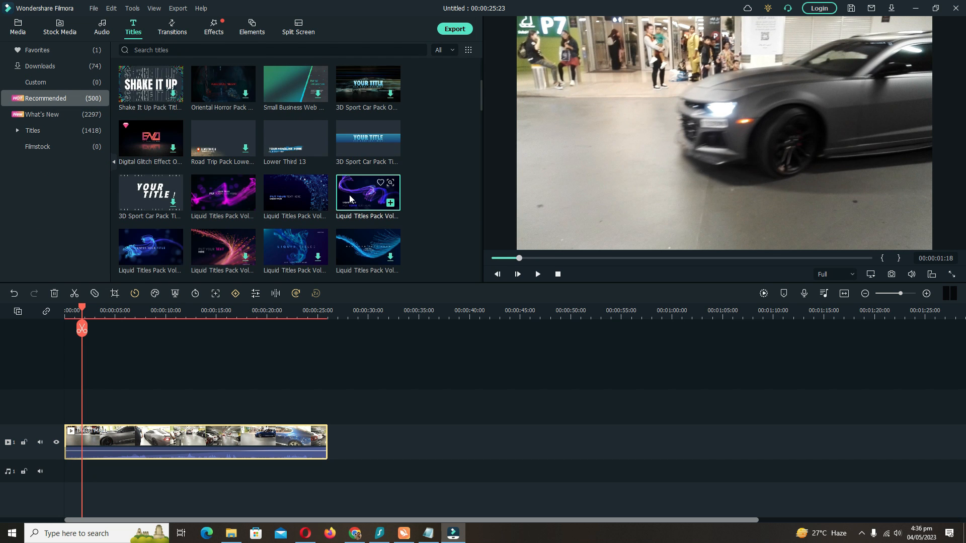
left_click(390, 204)
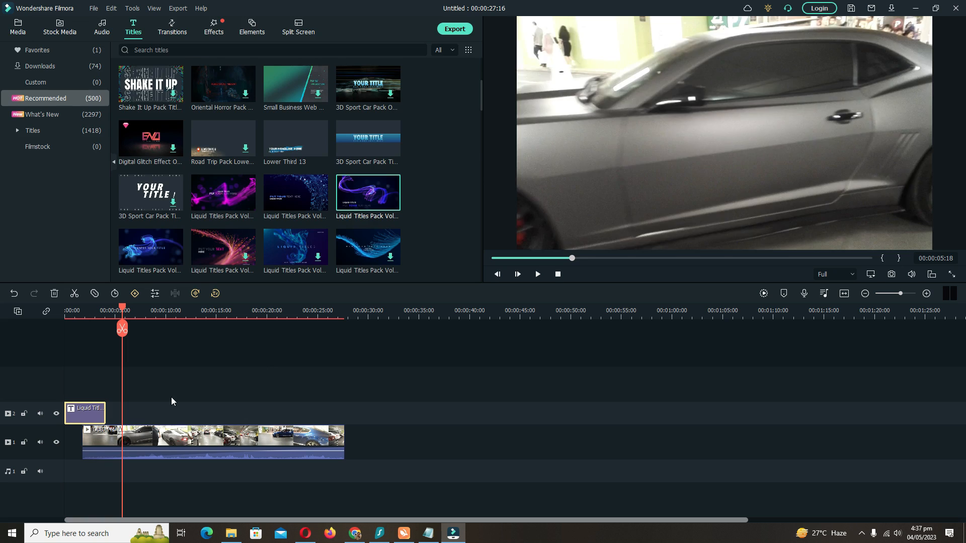
Change the Liquid title's placeholder text to read DUBAI, fixing the typo.
double_click(85, 412)
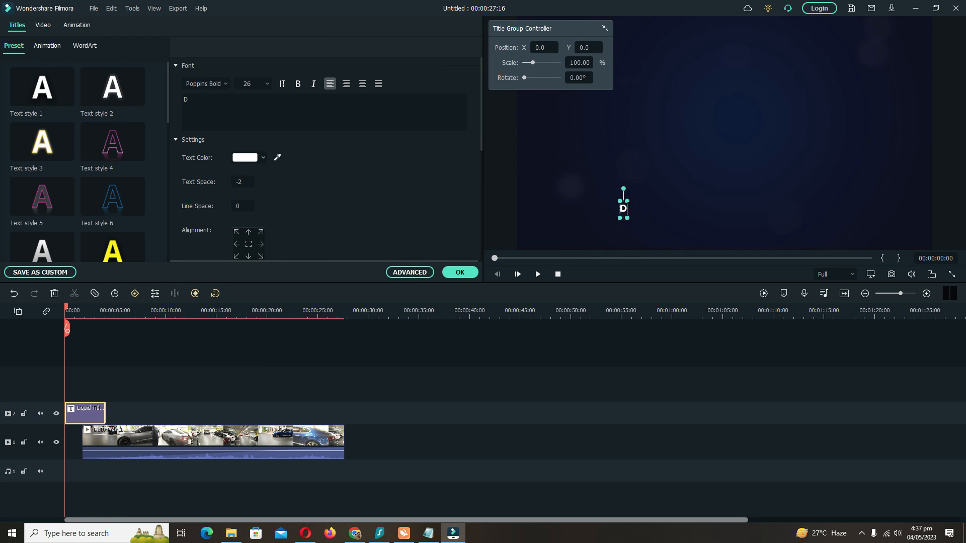
type("UBAI NA")
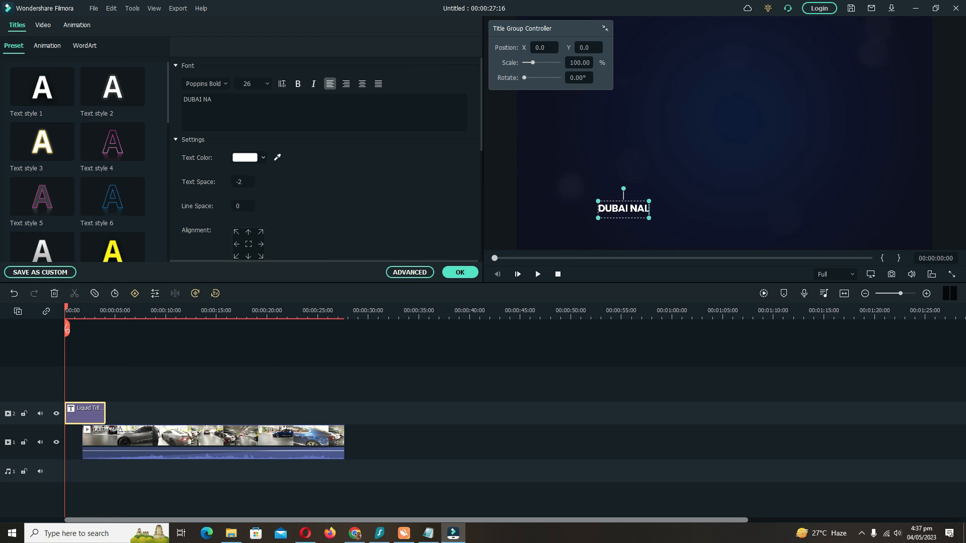
key("Backspace")
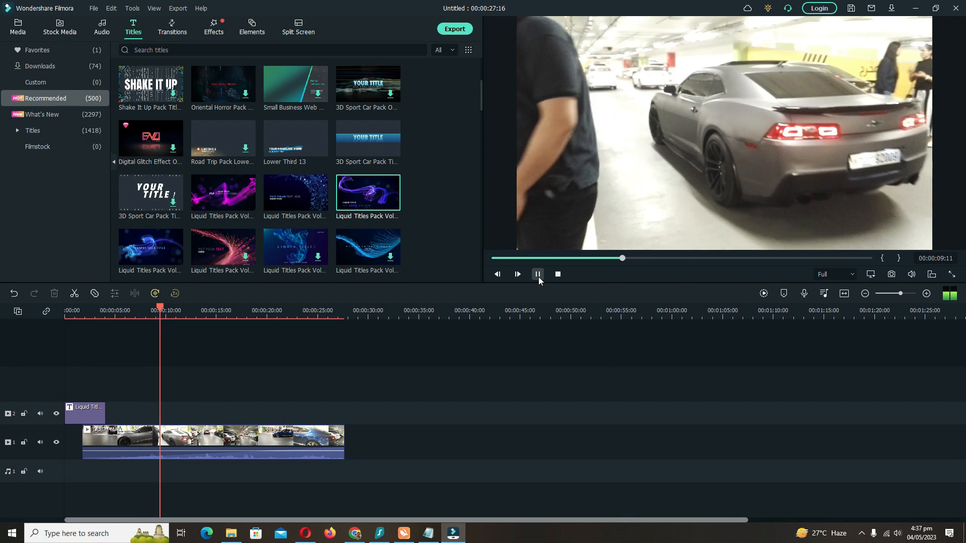
Split the DUBAI MALL clip at about ten seconds and show the transitions library.
left_click(537, 273)
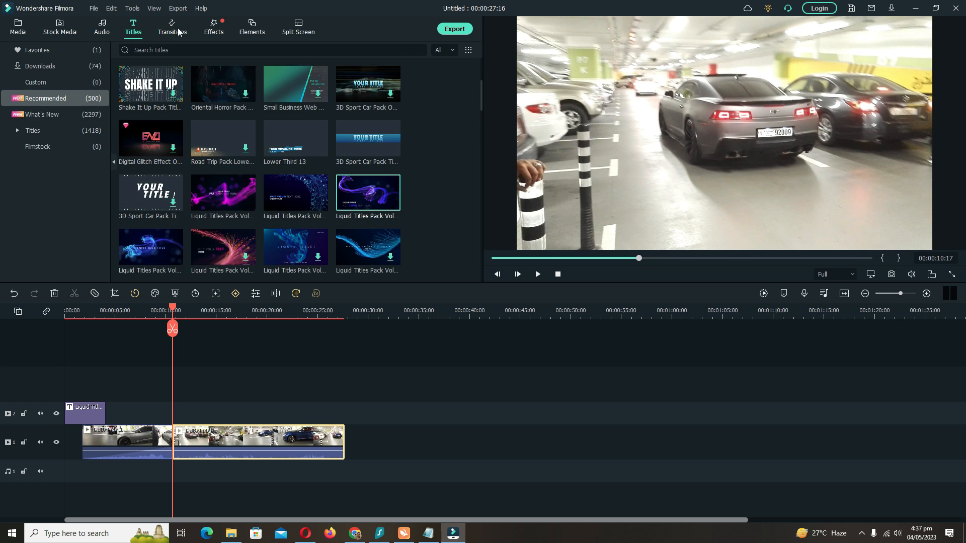
left_click(171, 28)
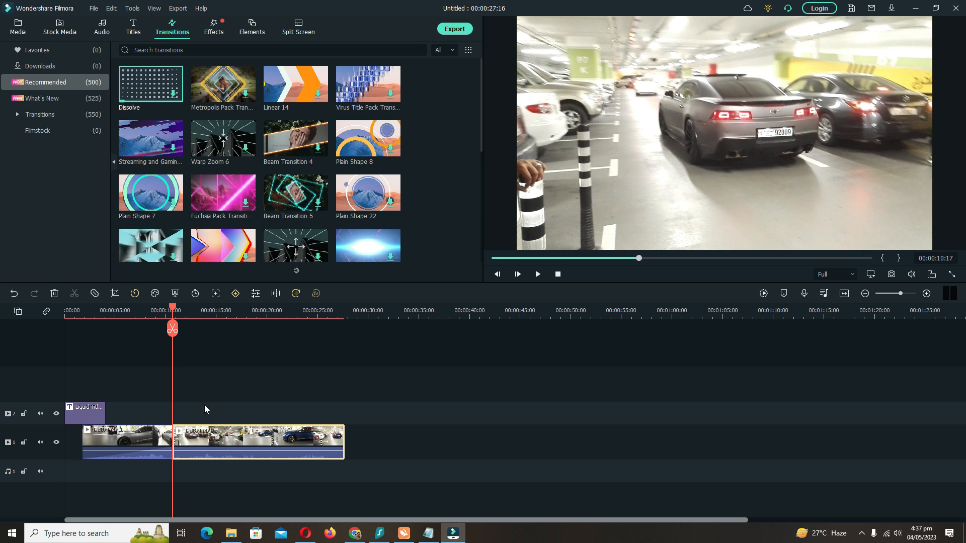
Split the clip again near 18 seconds, apply Dissolve to the last piece, and bring up Speed options.
left_click(194, 310)
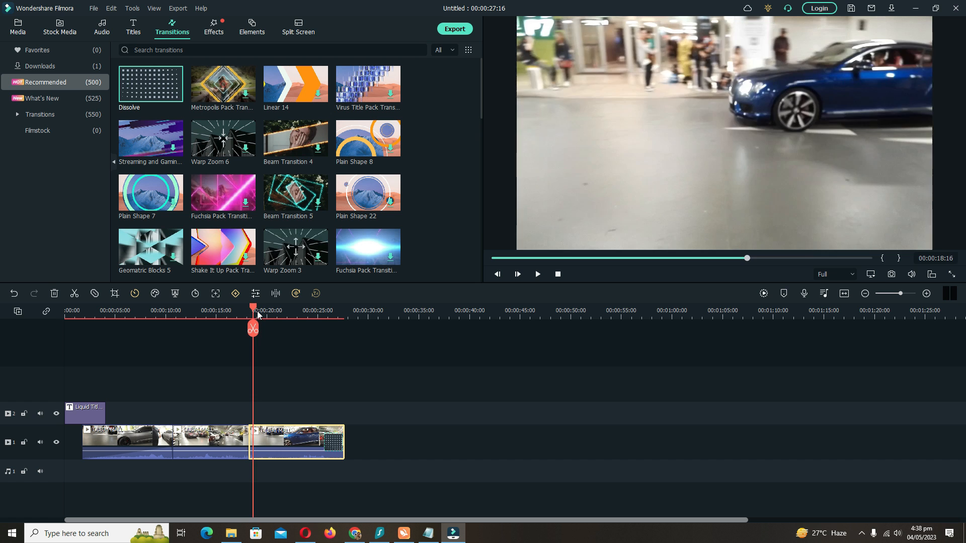
left_click(537, 274)
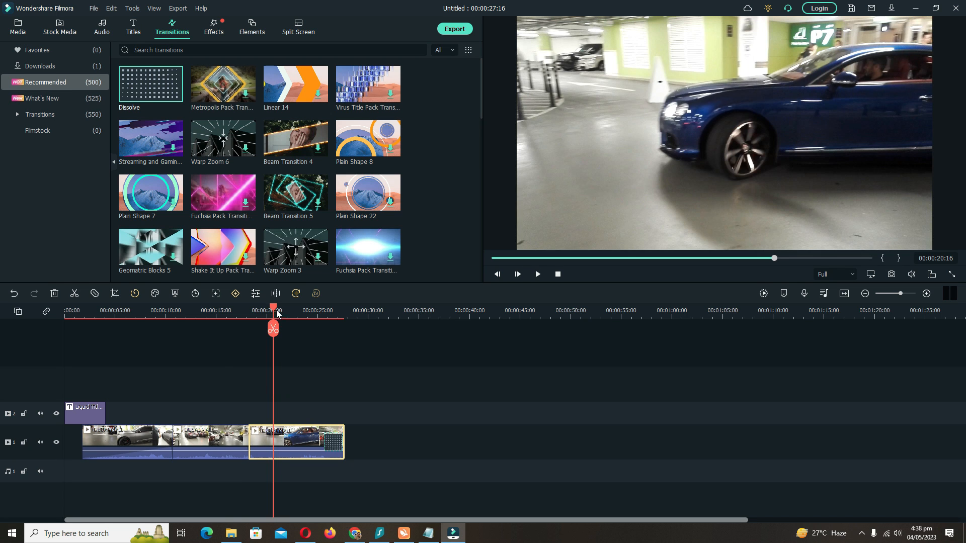
left_click(134, 294)
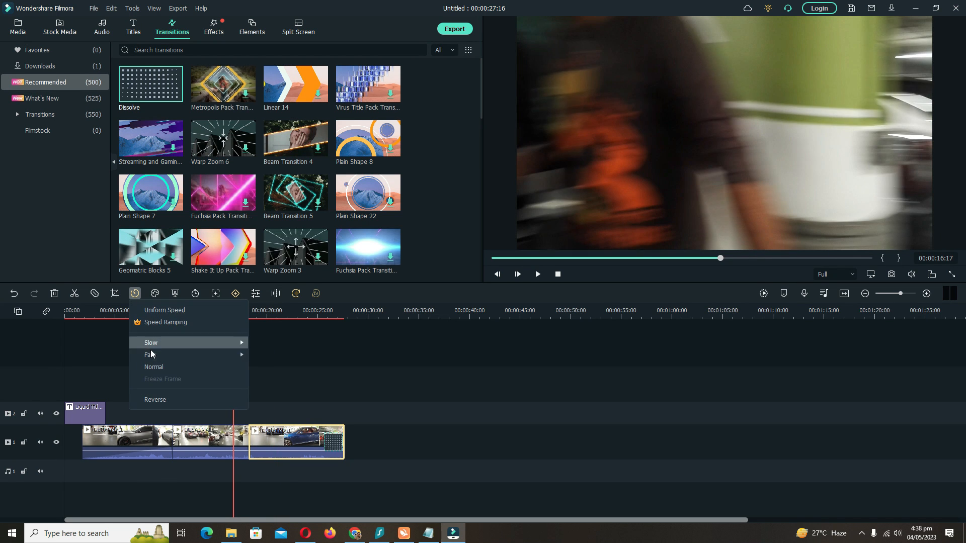